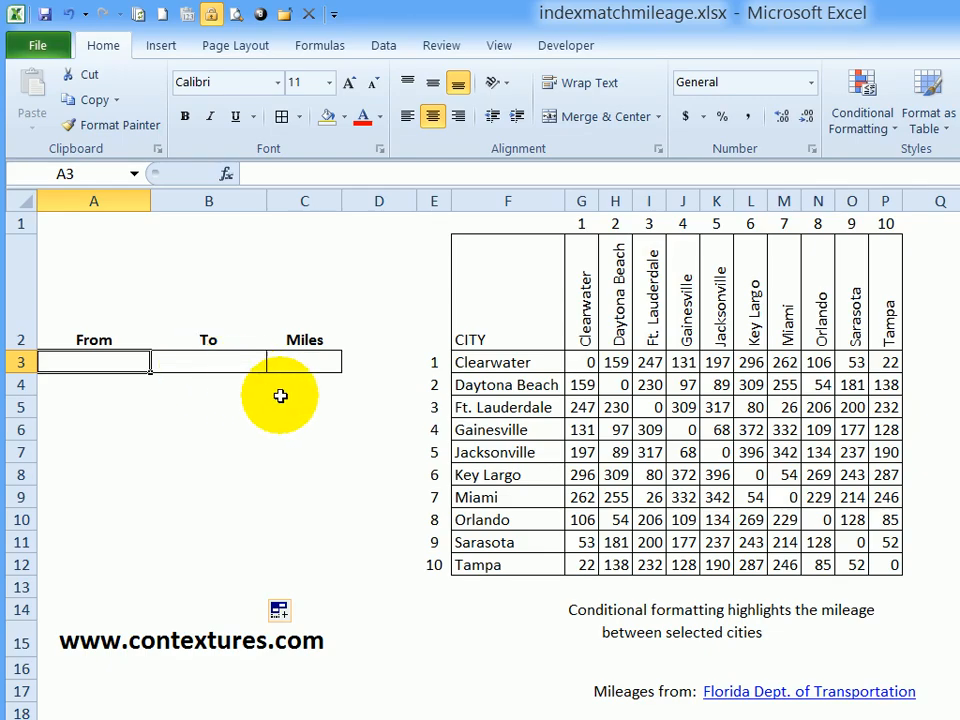
pyautogui.moveTo(536, 362)
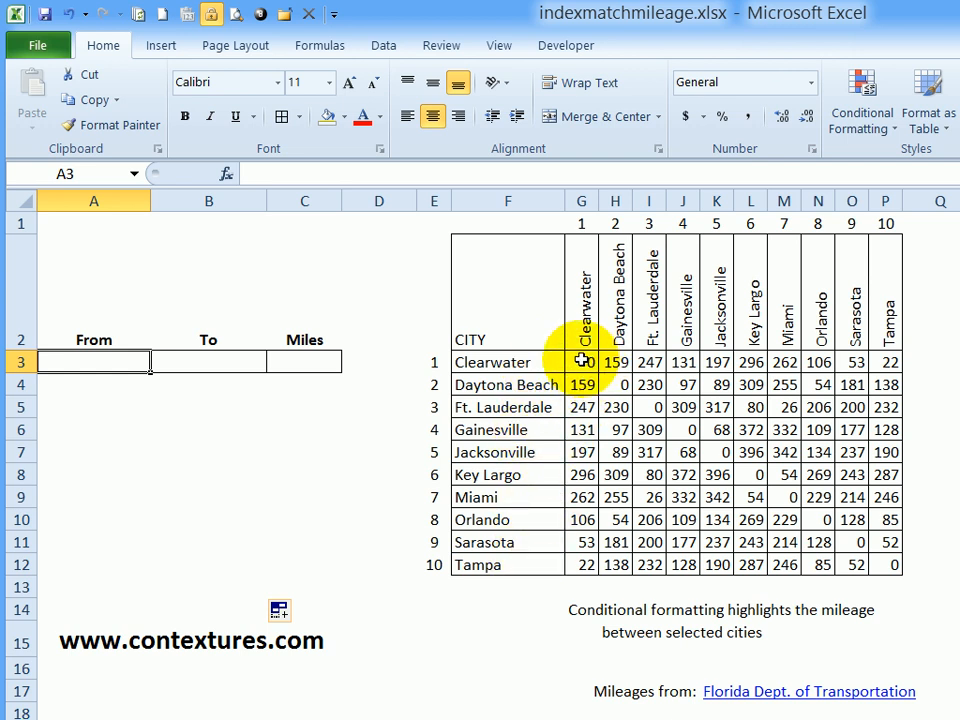
pyautogui.moveTo(164, 420)
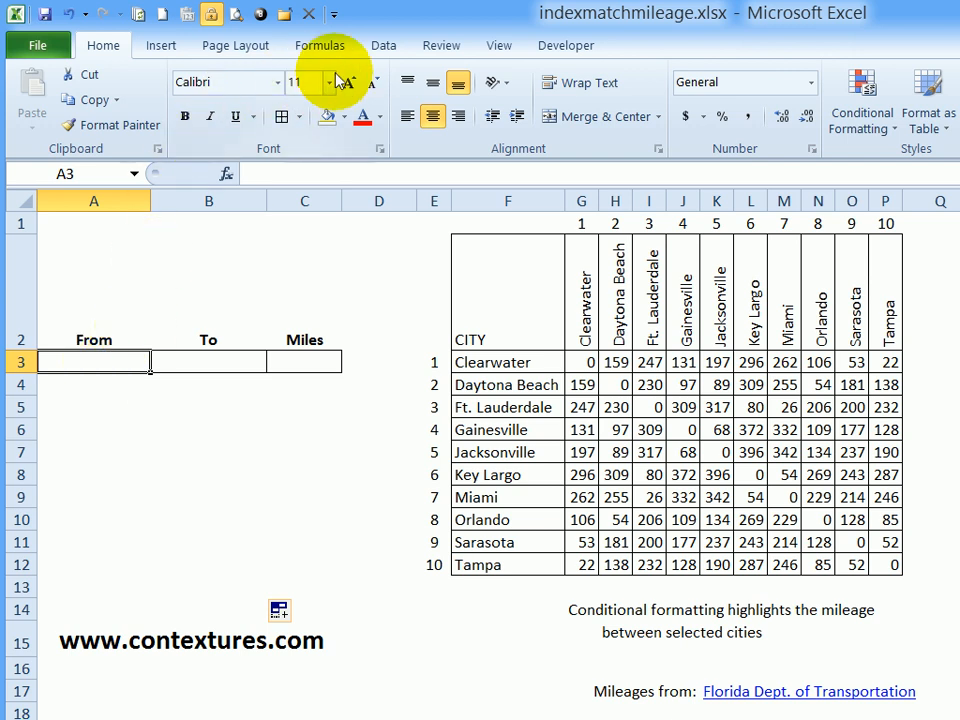
# - Restrict the From cell to a list sourced from the city column $F$3:$F$12
pyautogui.click(384, 44)
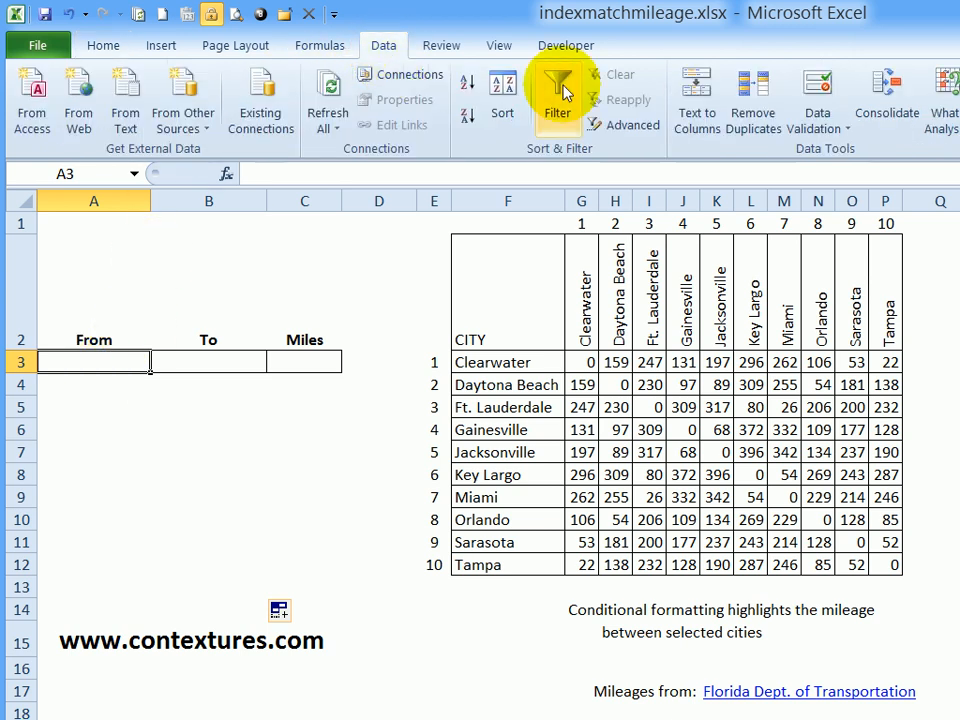
pyautogui.click(816, 96)
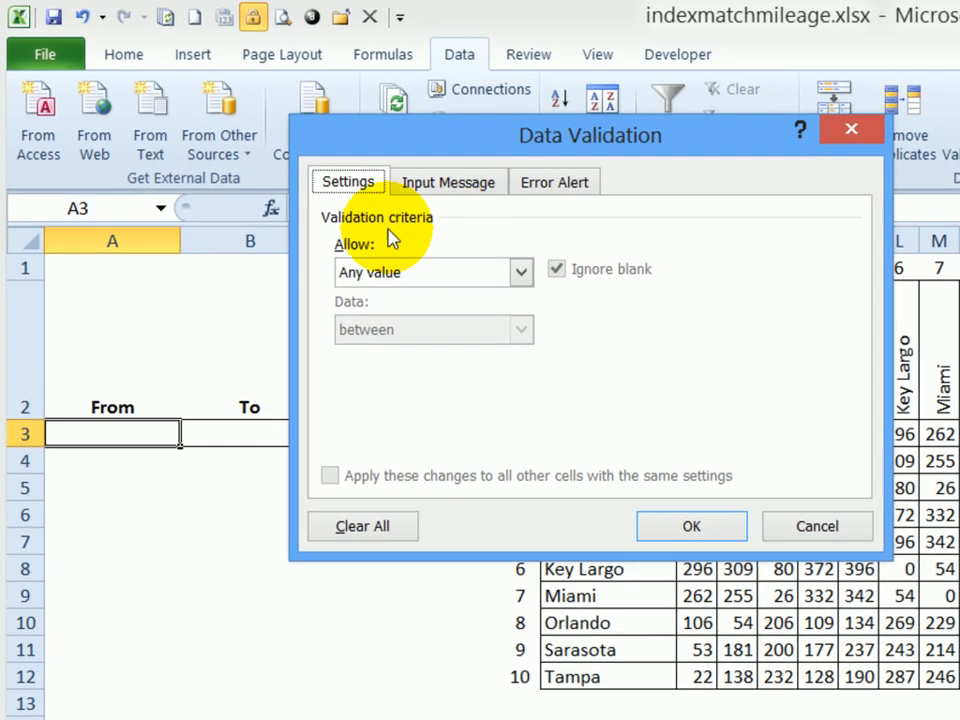
pyautogui.click(520, 272)
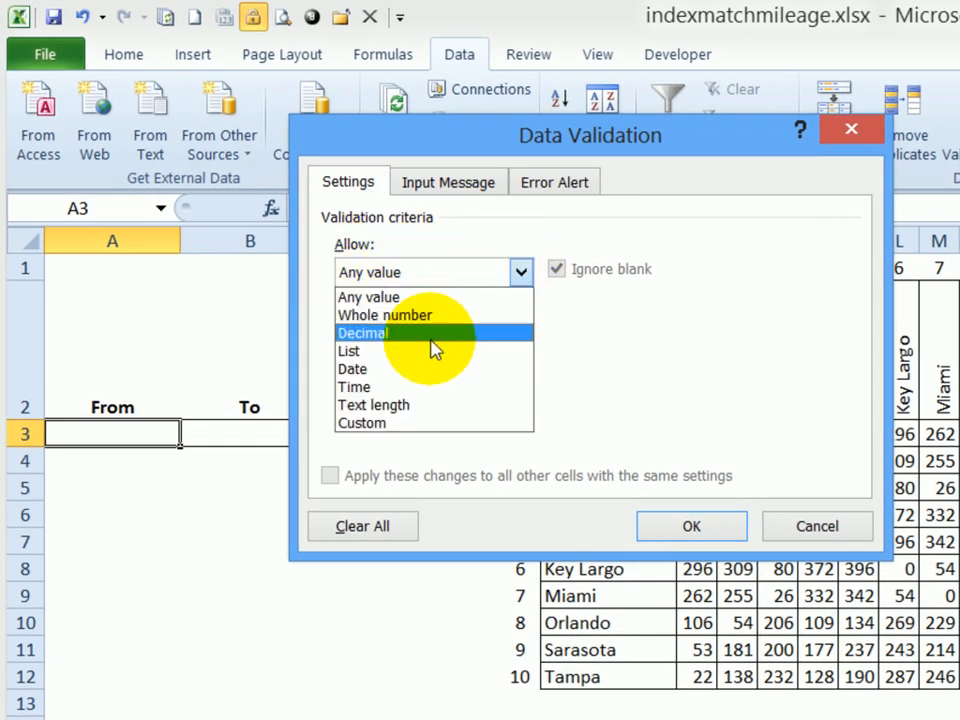
pyautogui.click(350, 352)
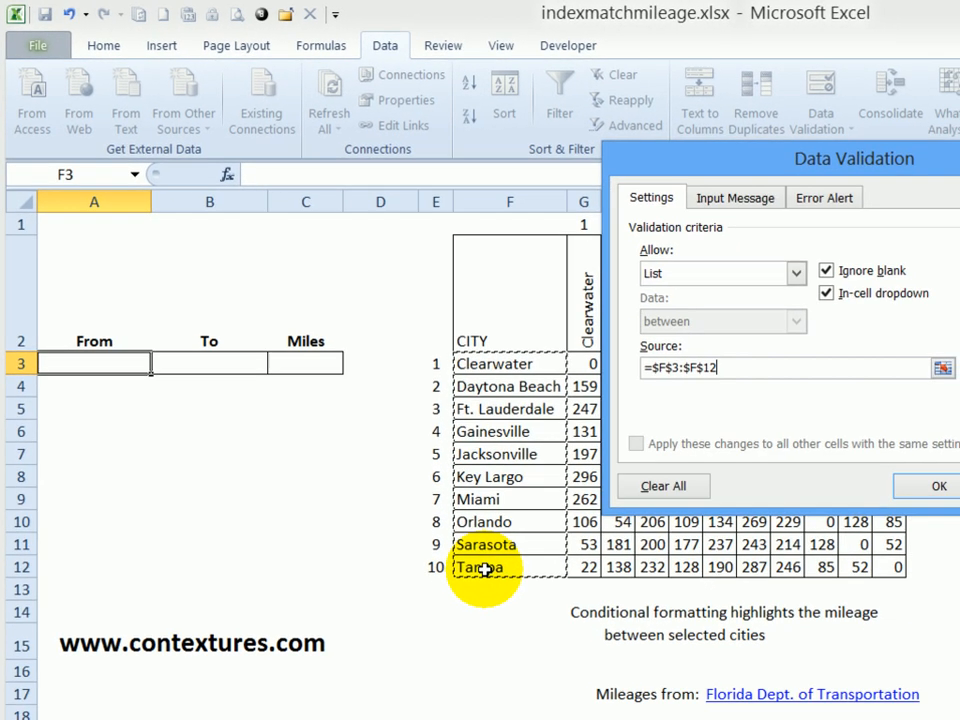
pyautogui.click(936, 486)
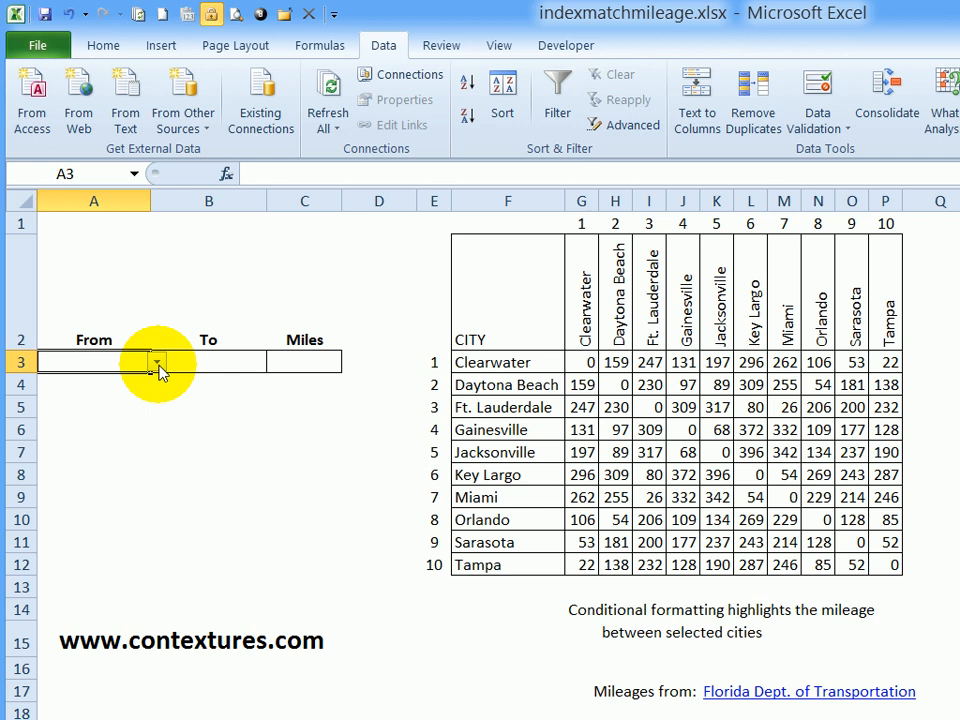
# - Choose Jacksonville from the From cell's new city dropdown
pyautogui.click(156, 360)
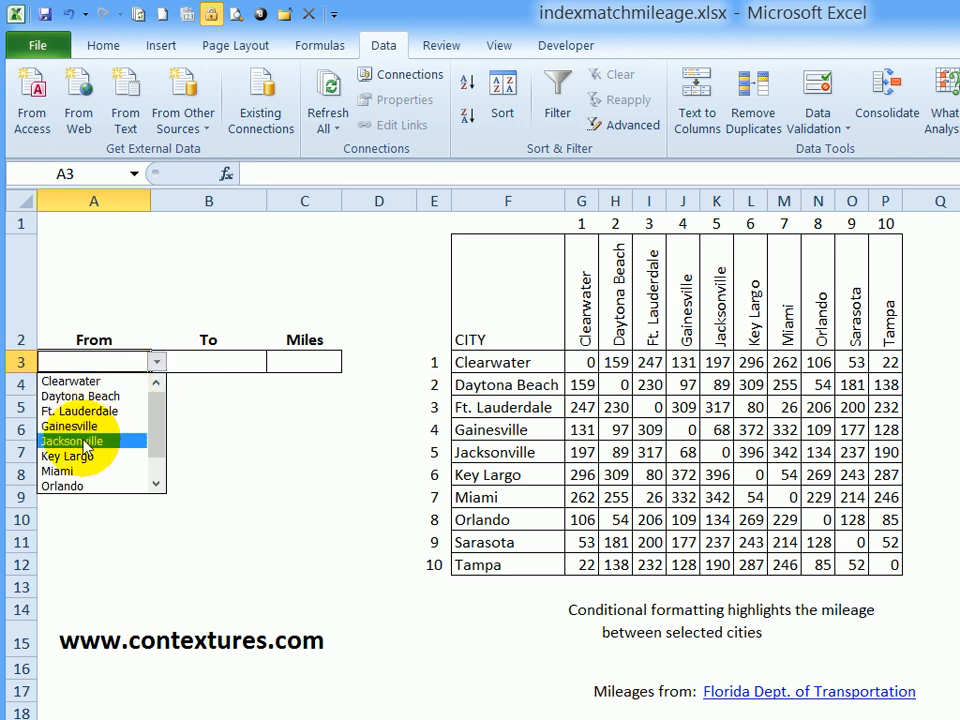
pyautogui.click(72, 442)
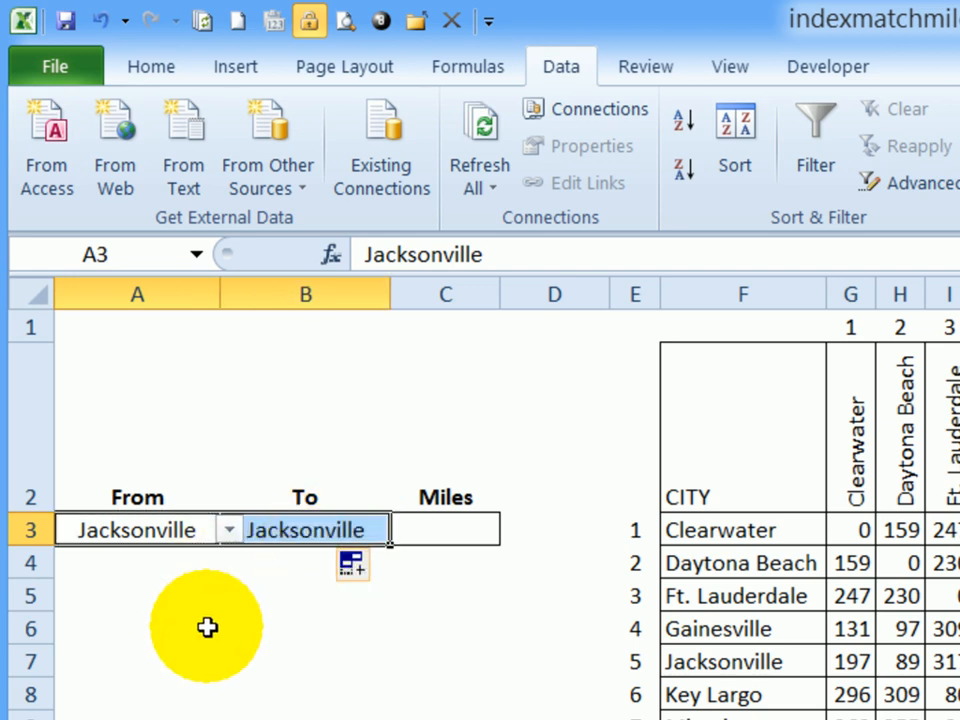
# - Choose Miami as the To city, then move to A4 for the row helper
pyautogui.click(400, 528)
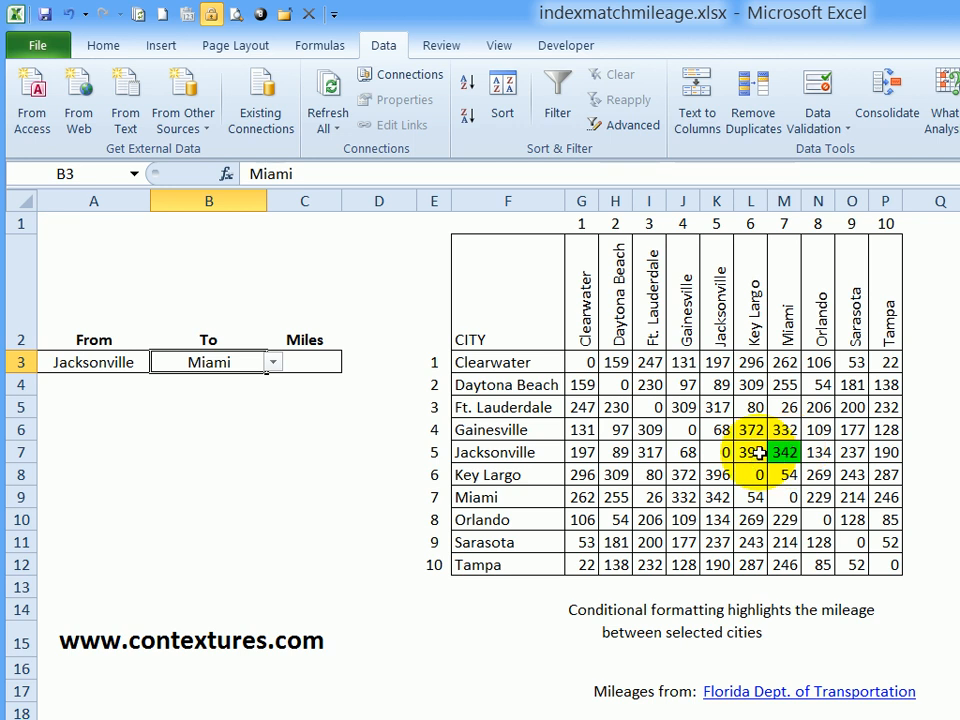
pyautogui.click(304, 362)
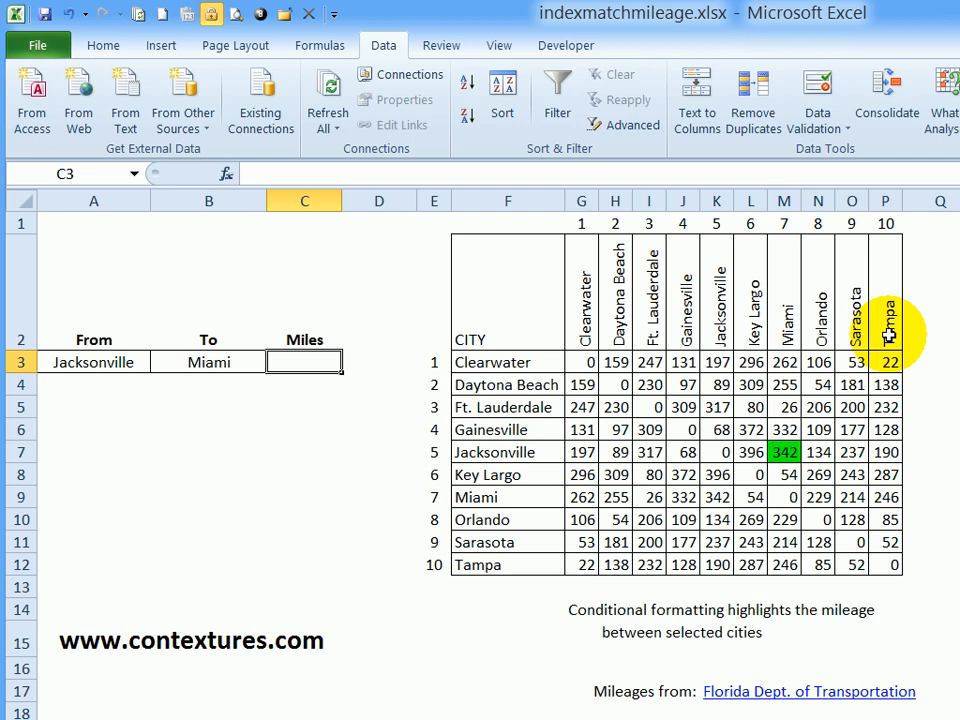
pyautogui.moveTo(530, 450)
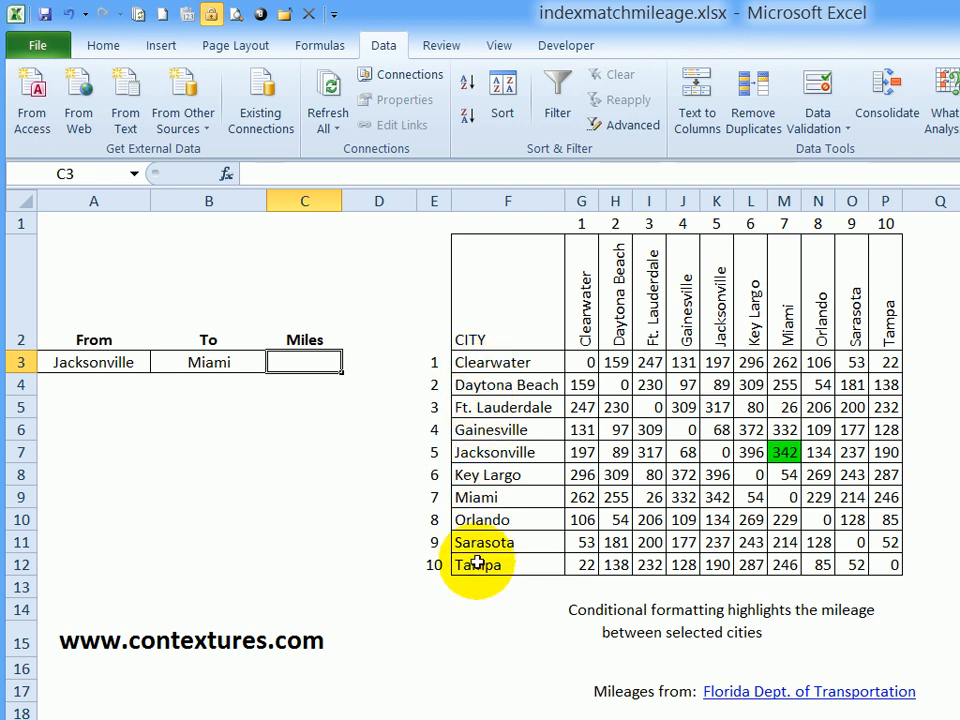
pyautogui.click(92, 384)
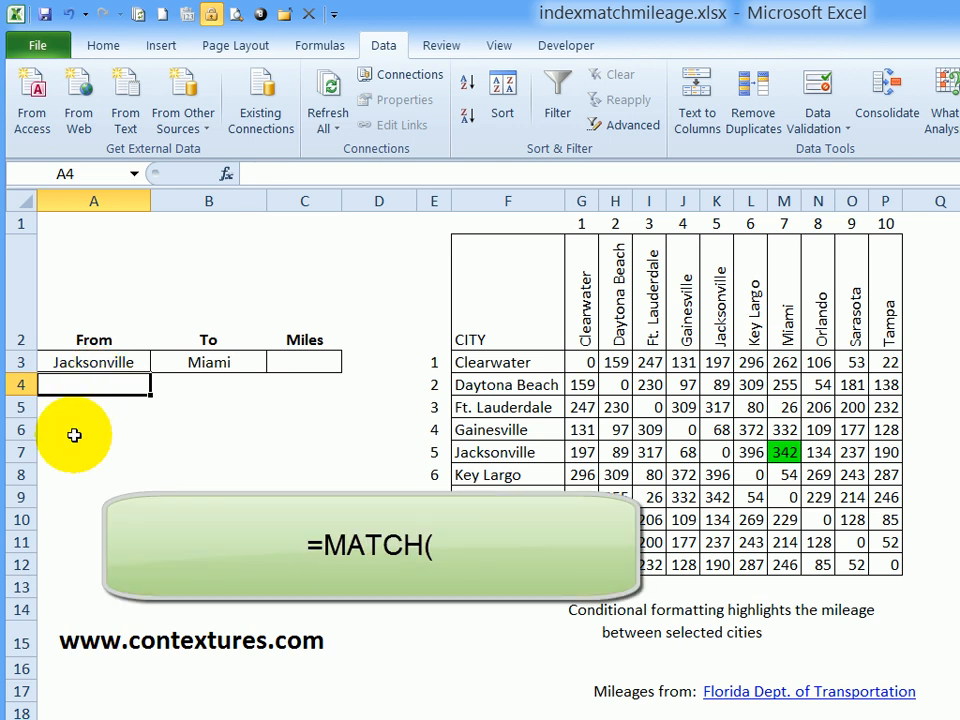
# - Enter =MATCH(A3,F3:F12,0) in A4, returning 5 for Jacksonville
pyautogui.write('=match')
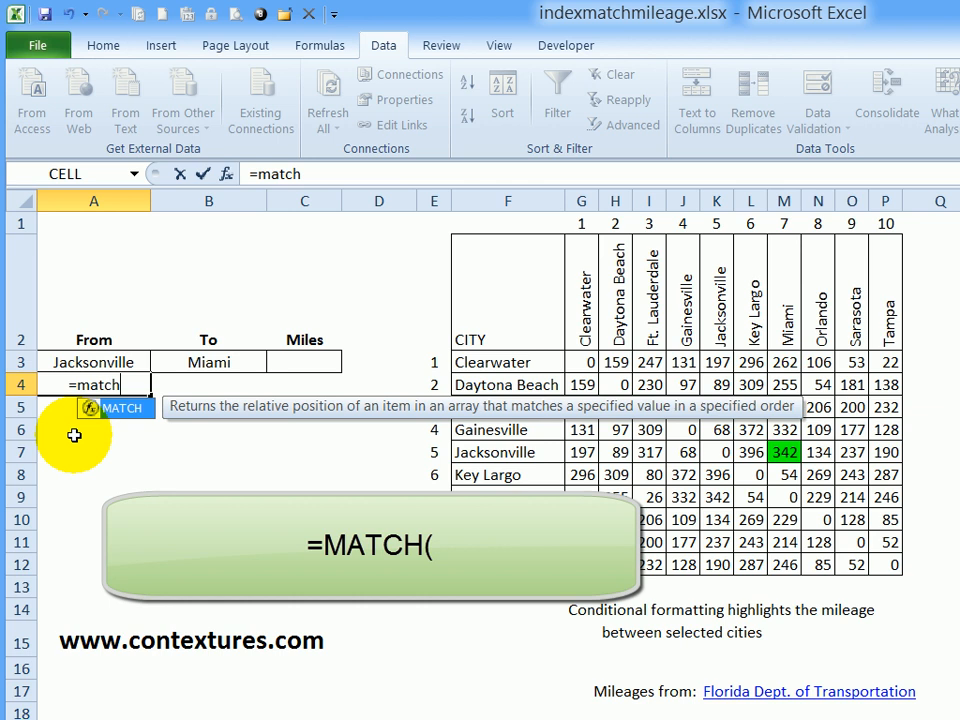
pyautogui.write('(')
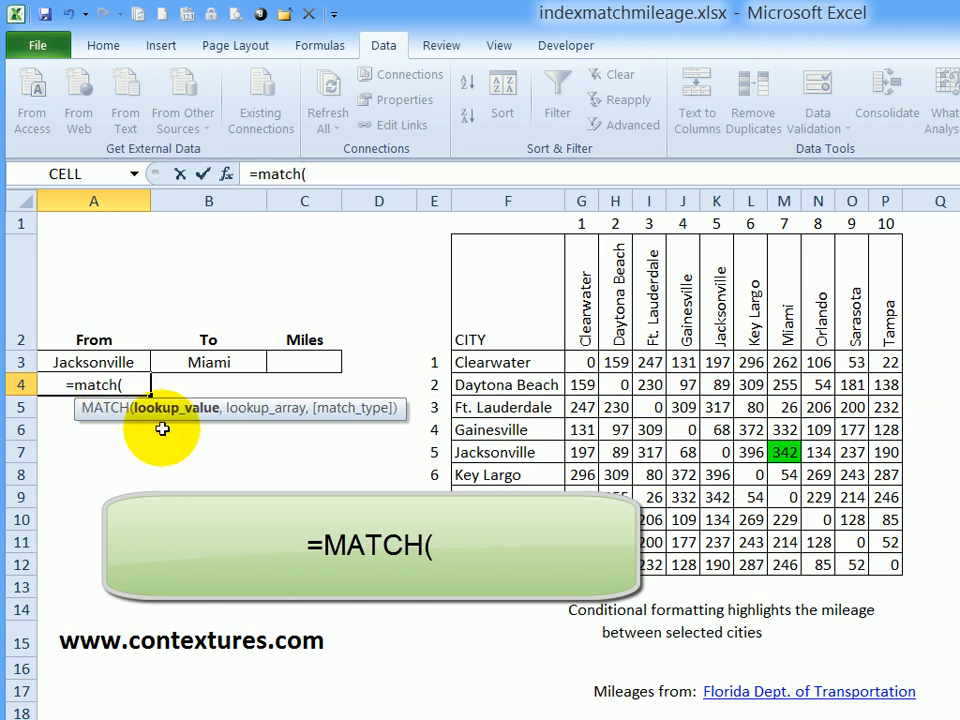
pyautogui.moveTo(172, 422)
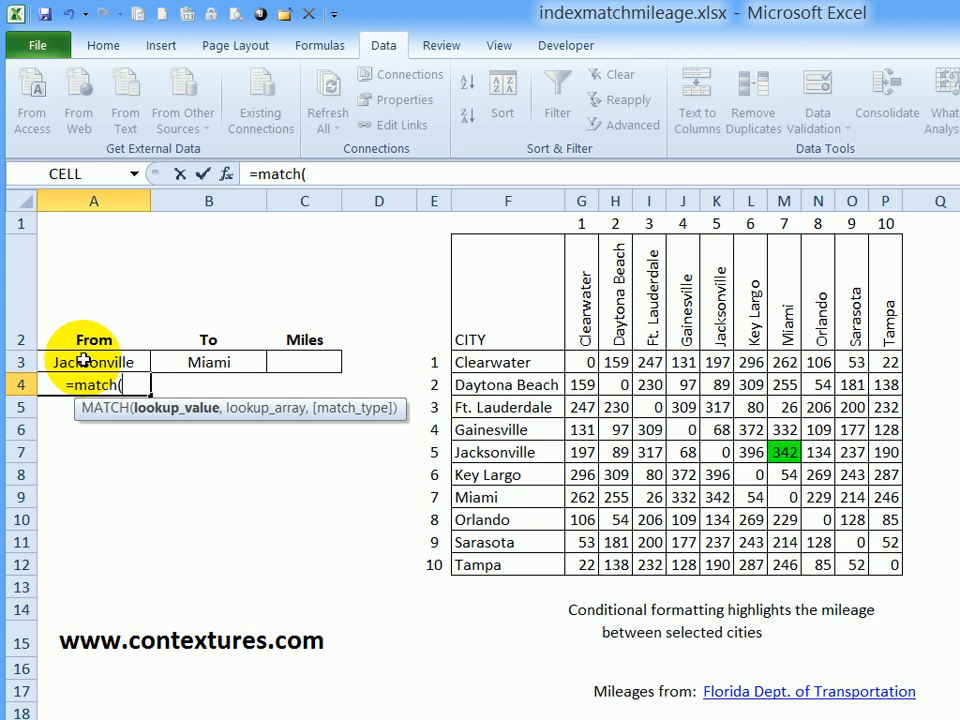
pyautogui.click(92, 360)
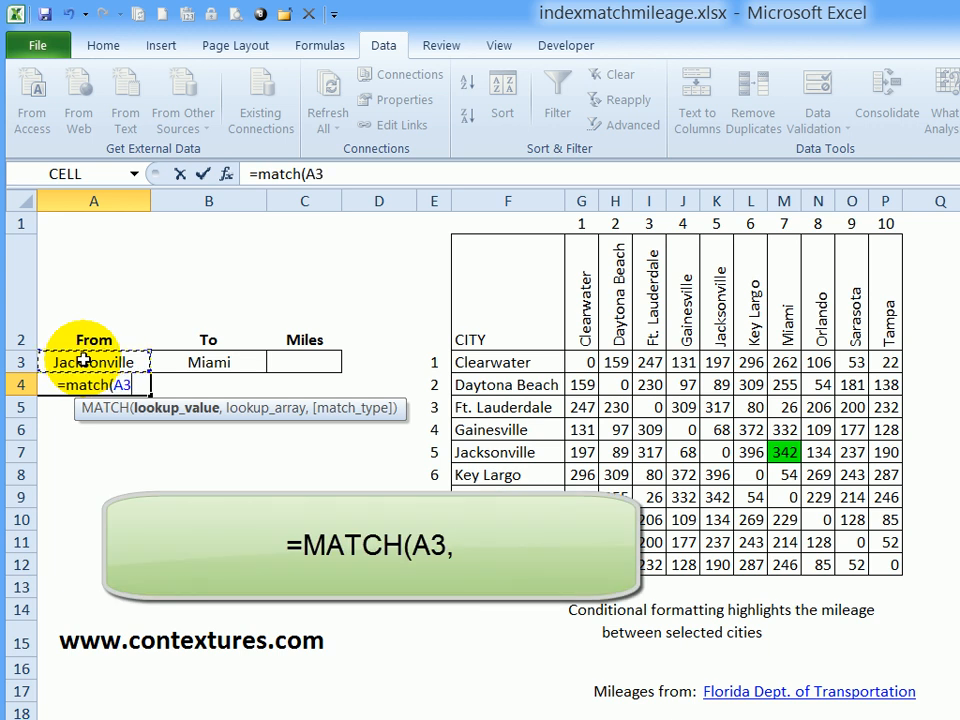
pyautogui.write(',F3:F12')
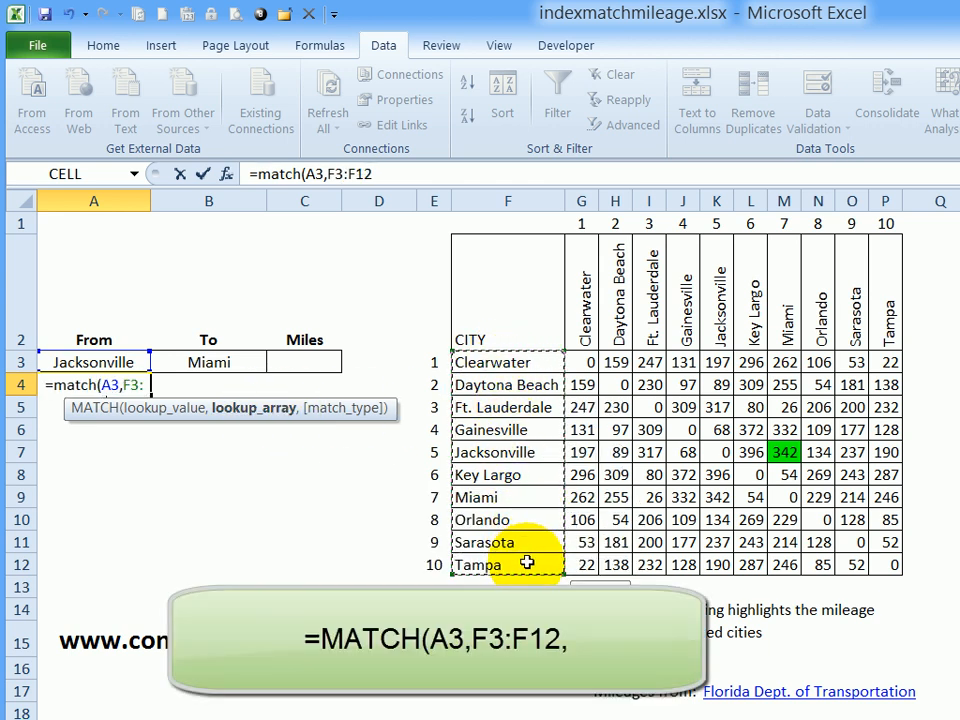
pyautogui.write(',0)')
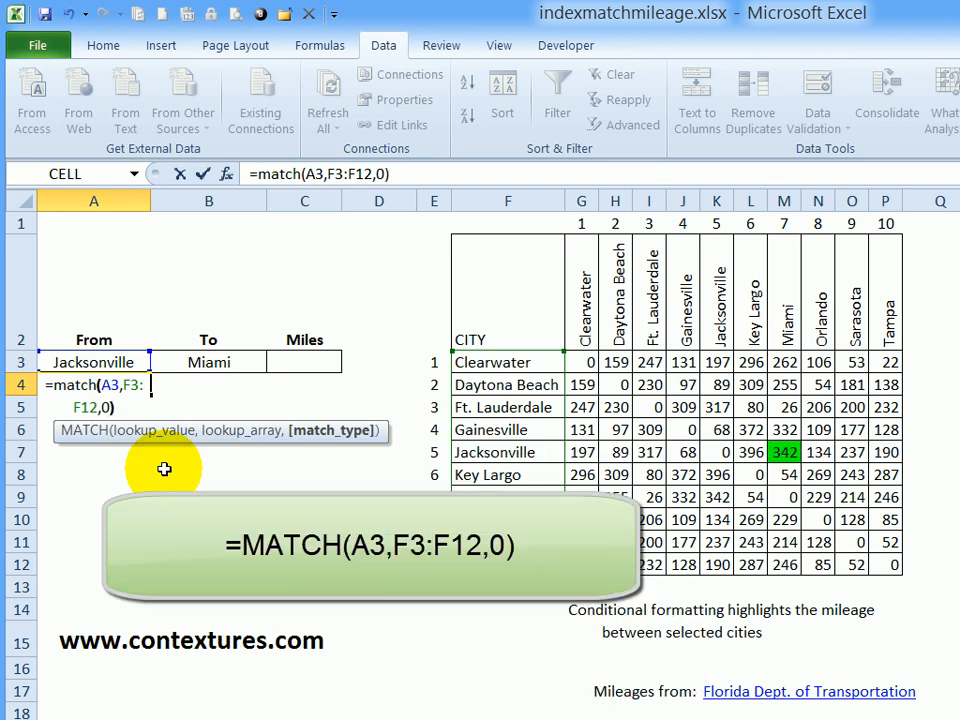
pyautogui.press('Return')
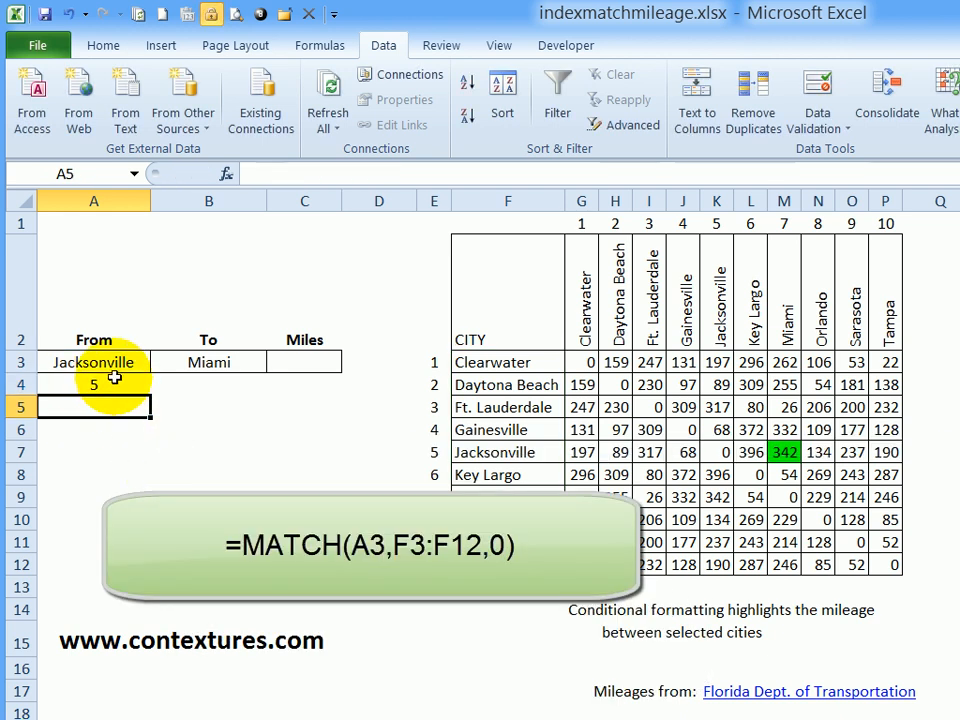
pyautogui.click(92, 384)
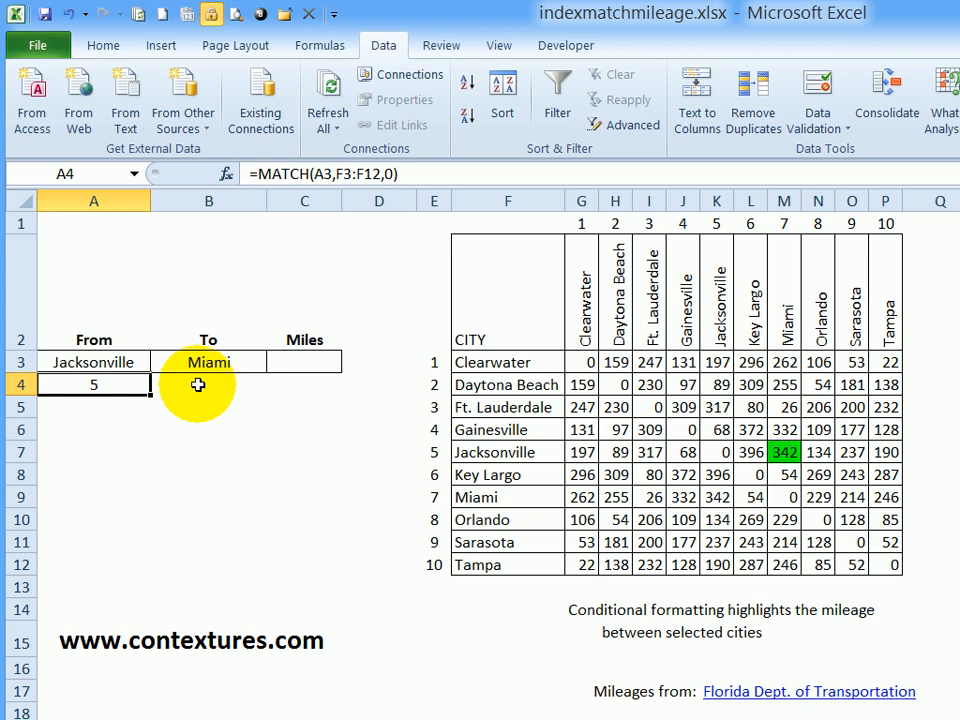
# - Enter =MATCH(B3,G2:P2,0) in B4, returning 7 for Miami
pyautogui.click(208, 384)
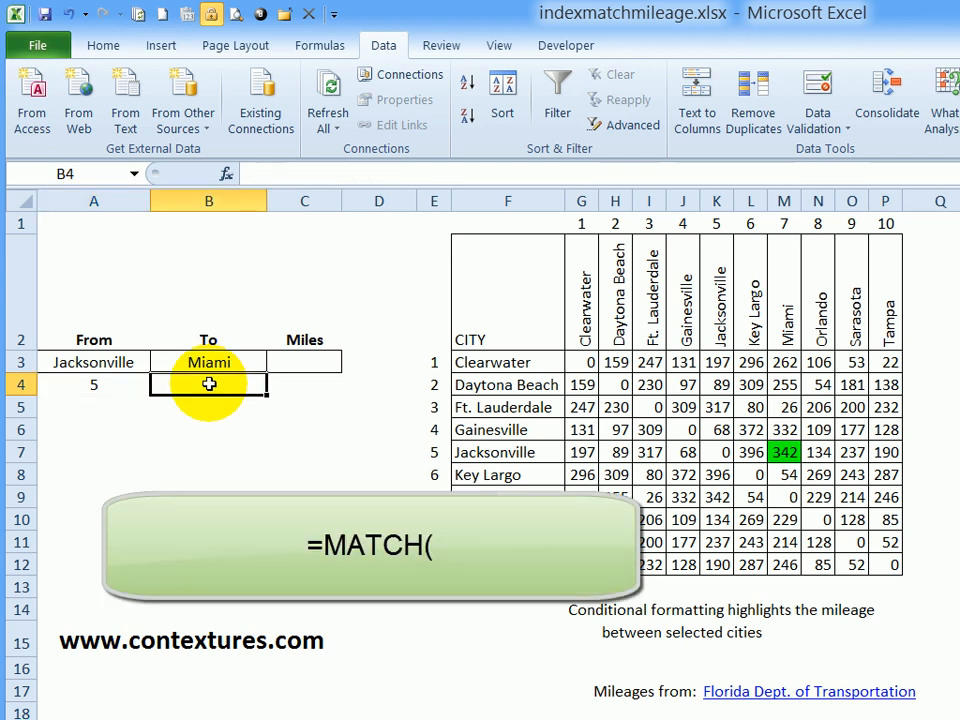
pyautogui.write('=match')
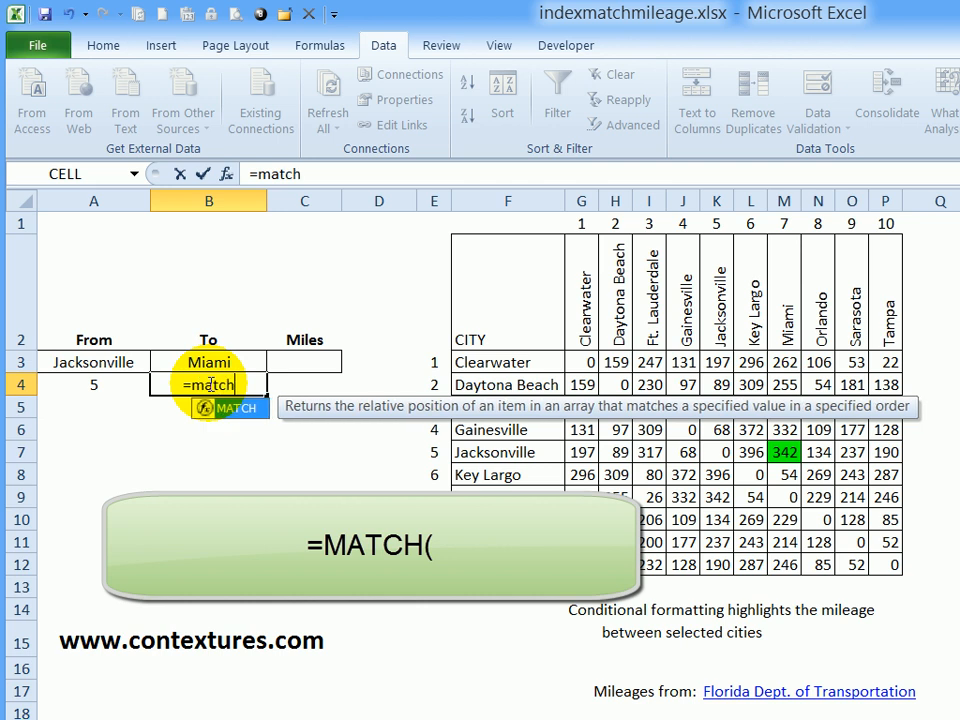
pyautogui.write('(')
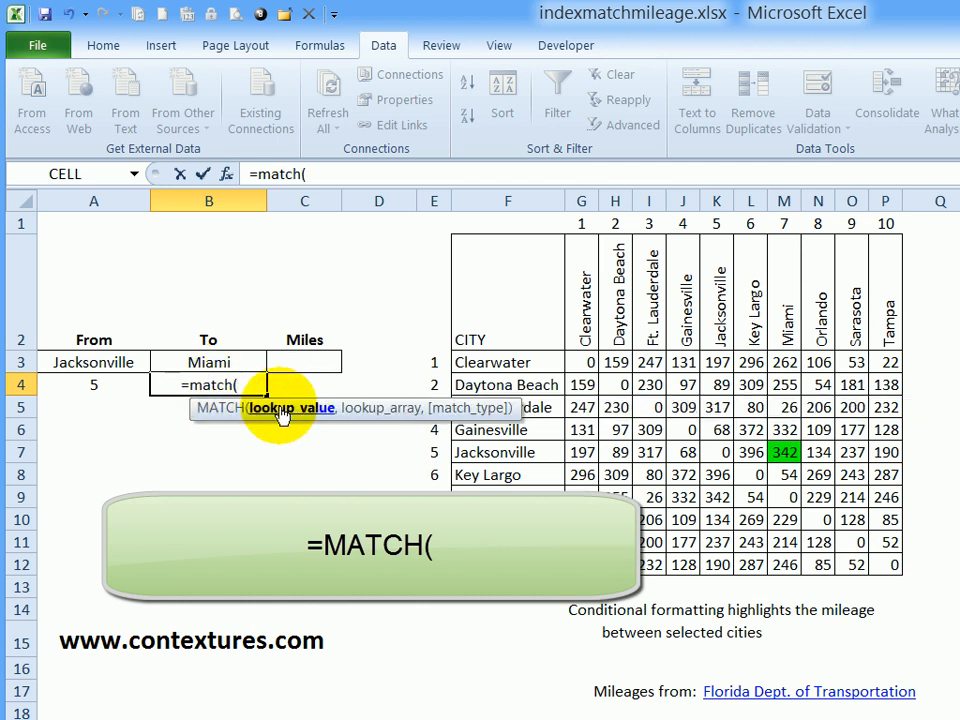
pyautogui.click(208, 362)
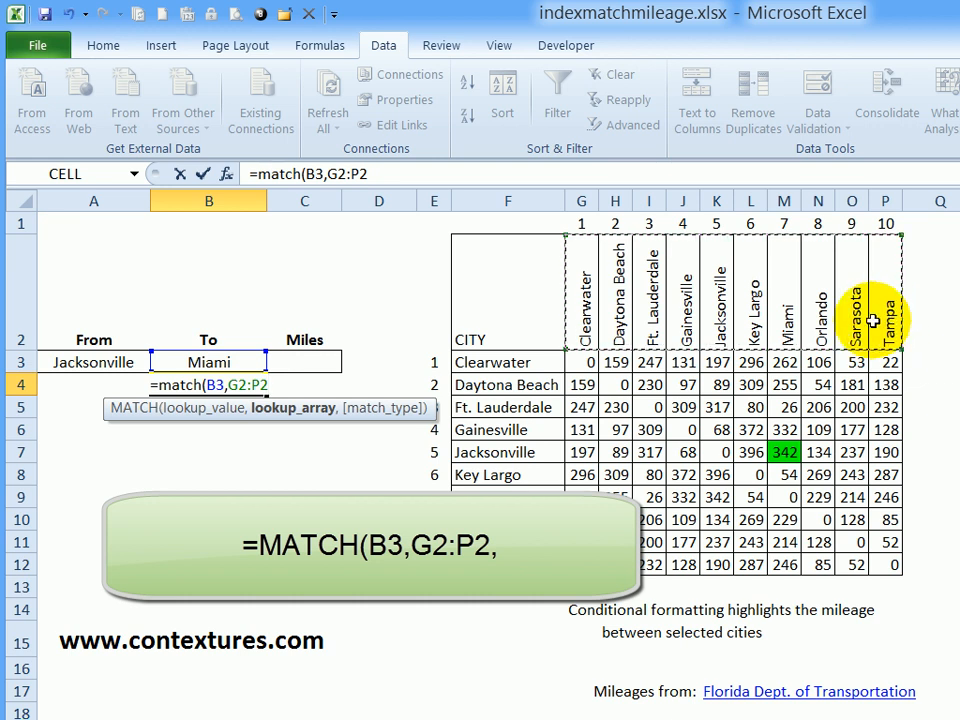
pyautogui.write(',0')
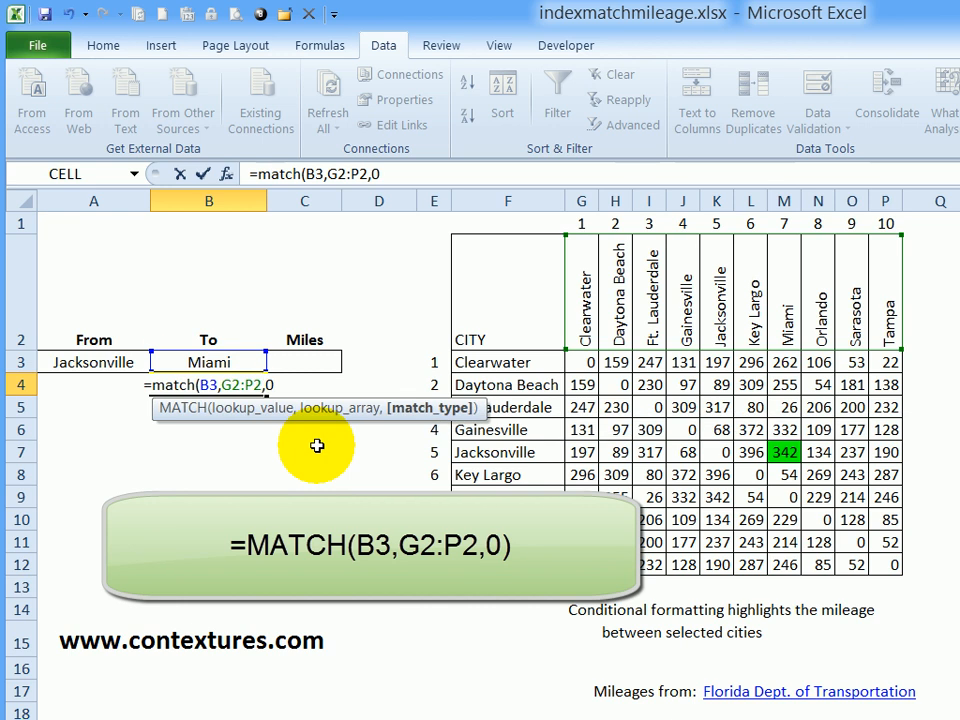
pyautogui.press('Return')
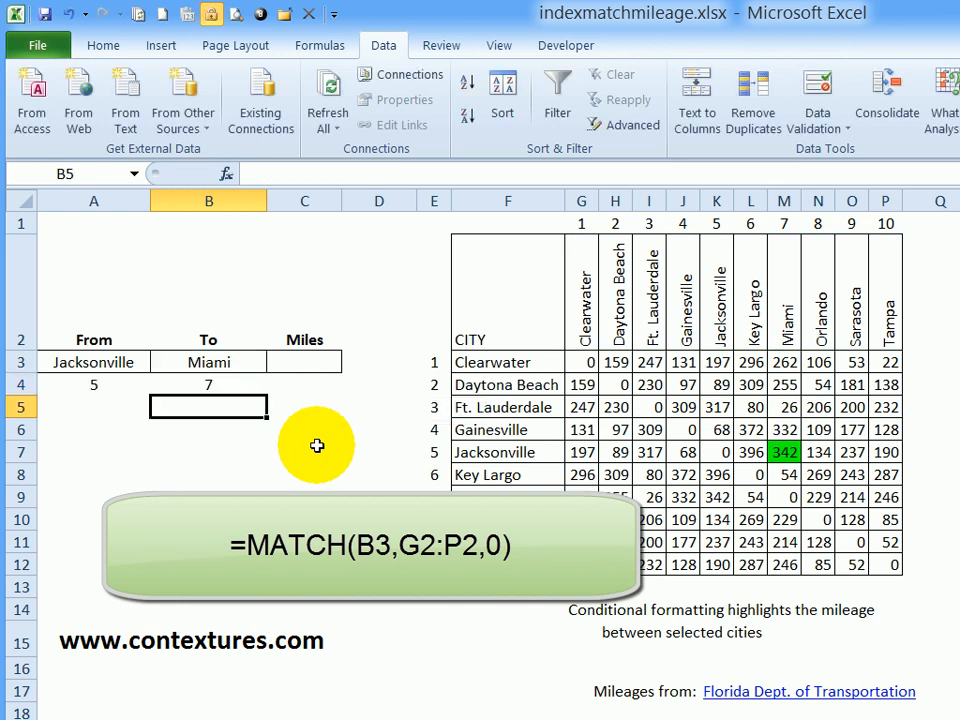
pyautogui.click(208, 384)
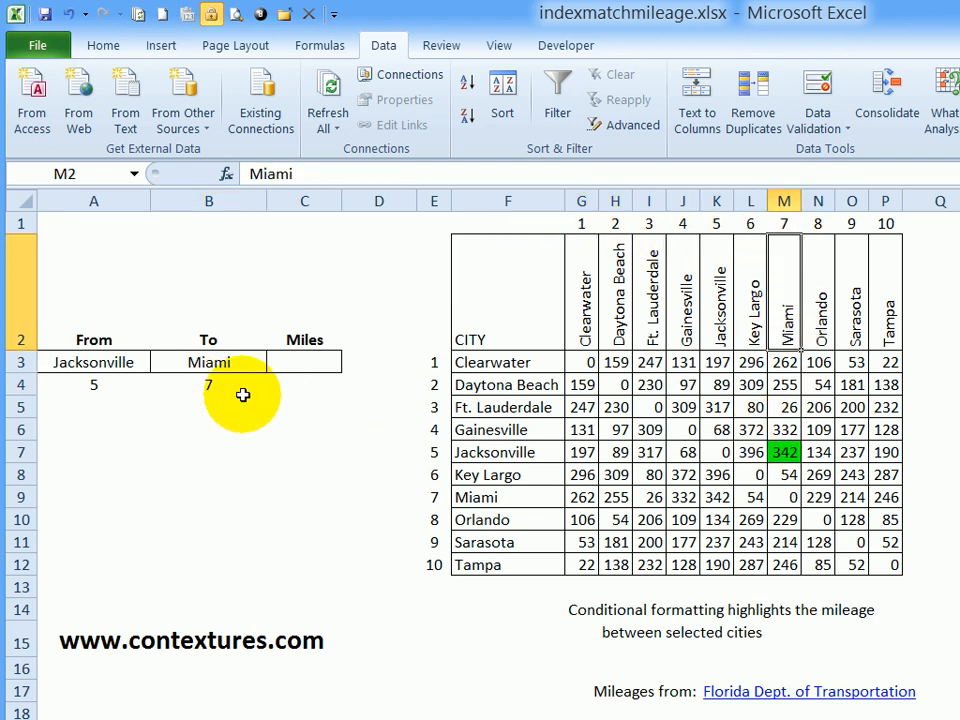
# - Enter =INDEX(G3:P12,A4,B4) in C3, returning 342 miles for Jacksonville to Miami
pyautogui.click(304, 362)
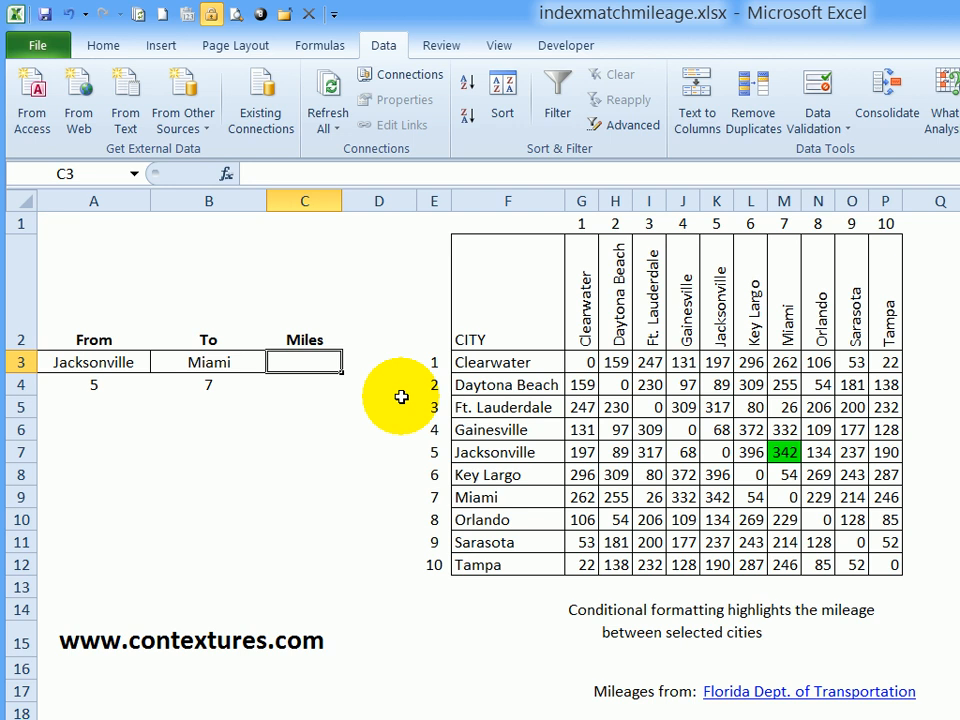
pyautogui.moveTo(116, 382)
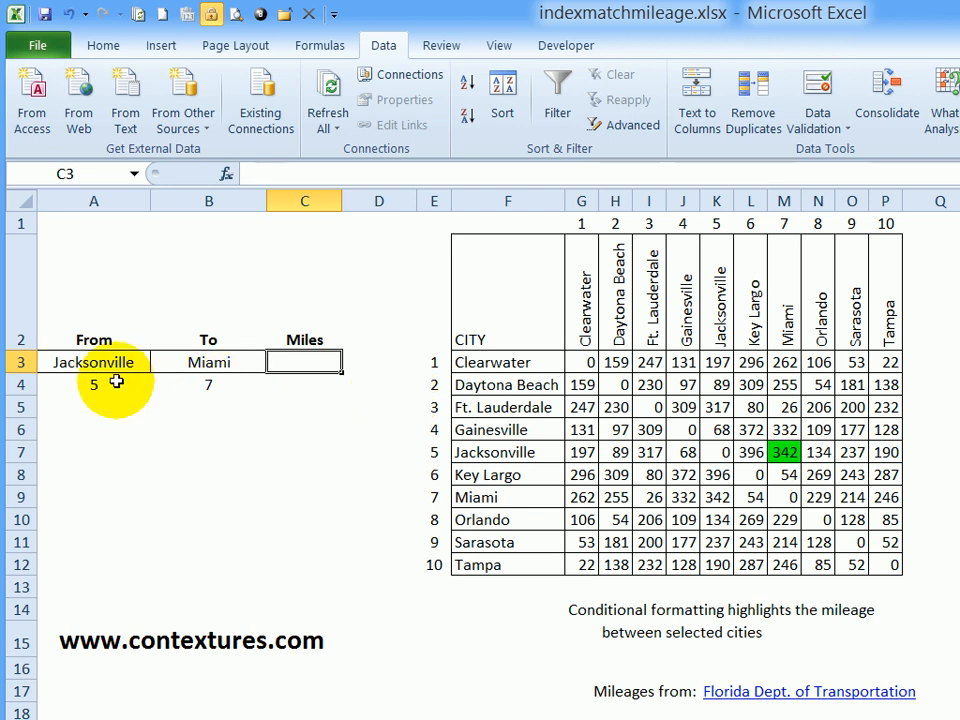
pyautogui.write('=')
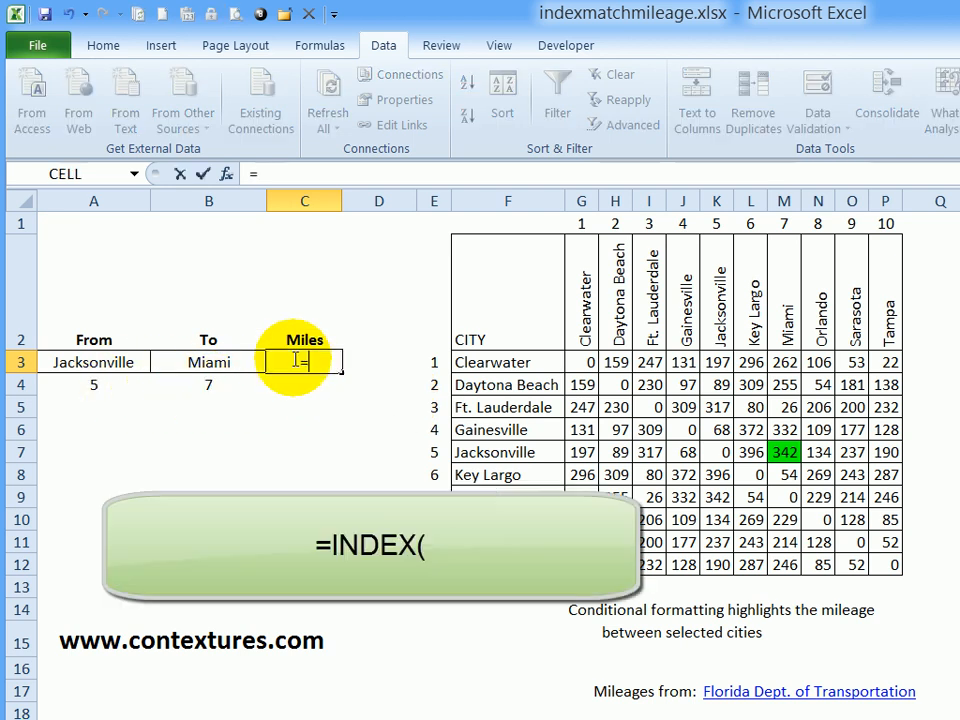
pyautogui.write('index')
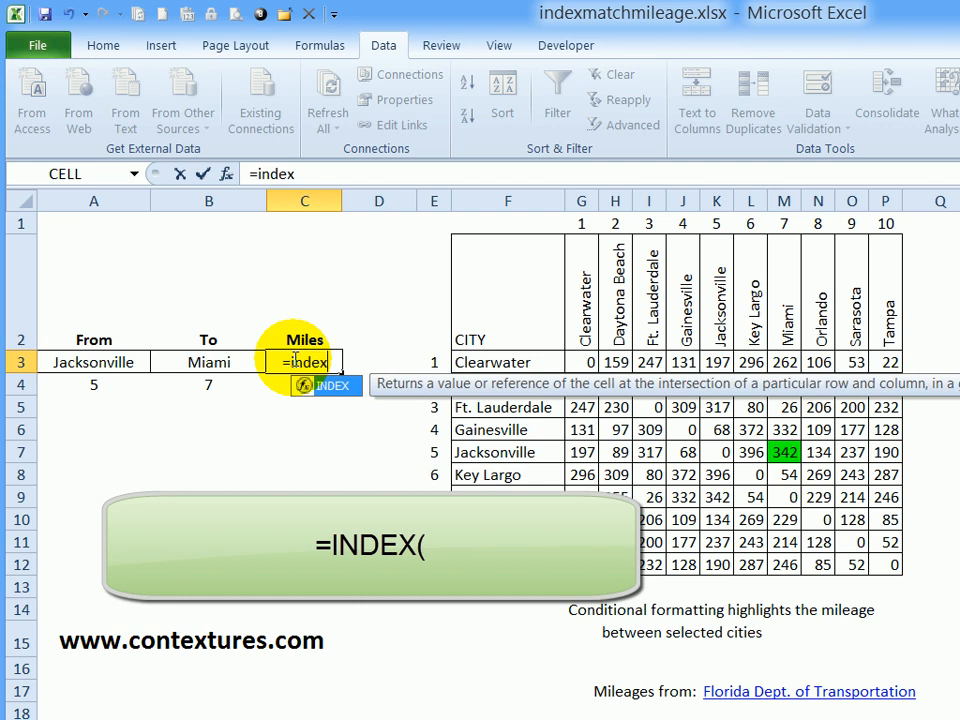
pyautogui.write('(G3:P12,')
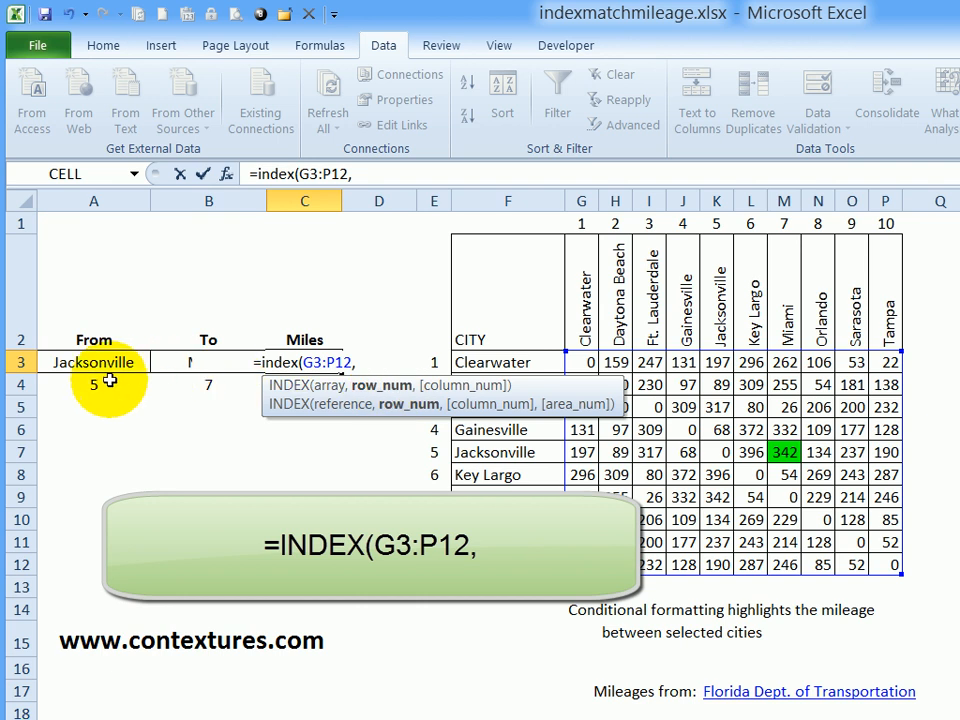
pyautogui.click(92, 384)
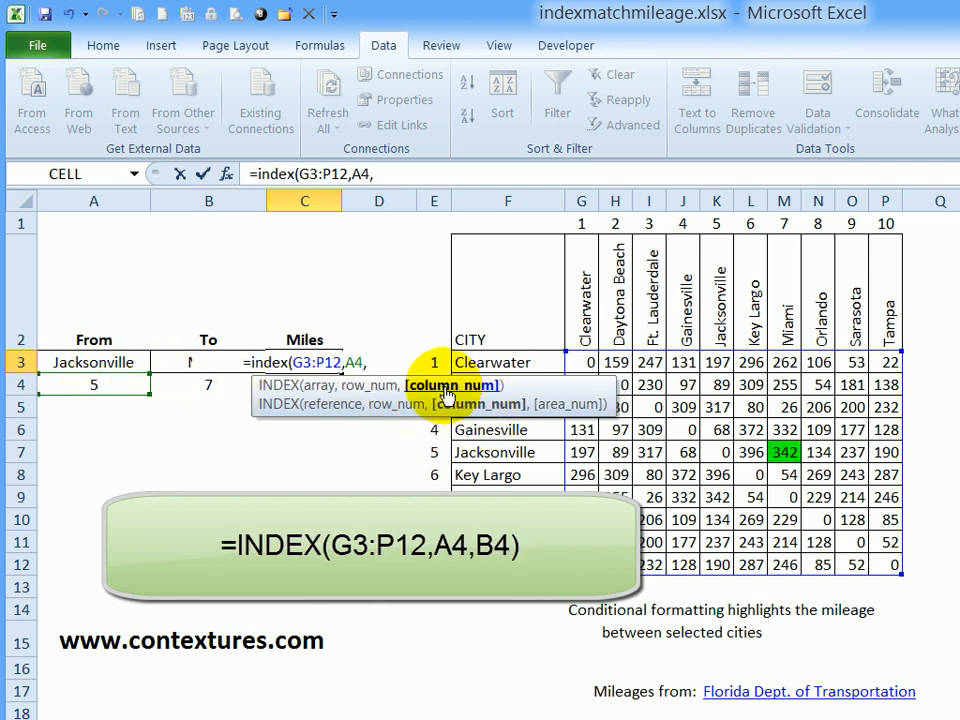
pyautogui.click(208, 384)
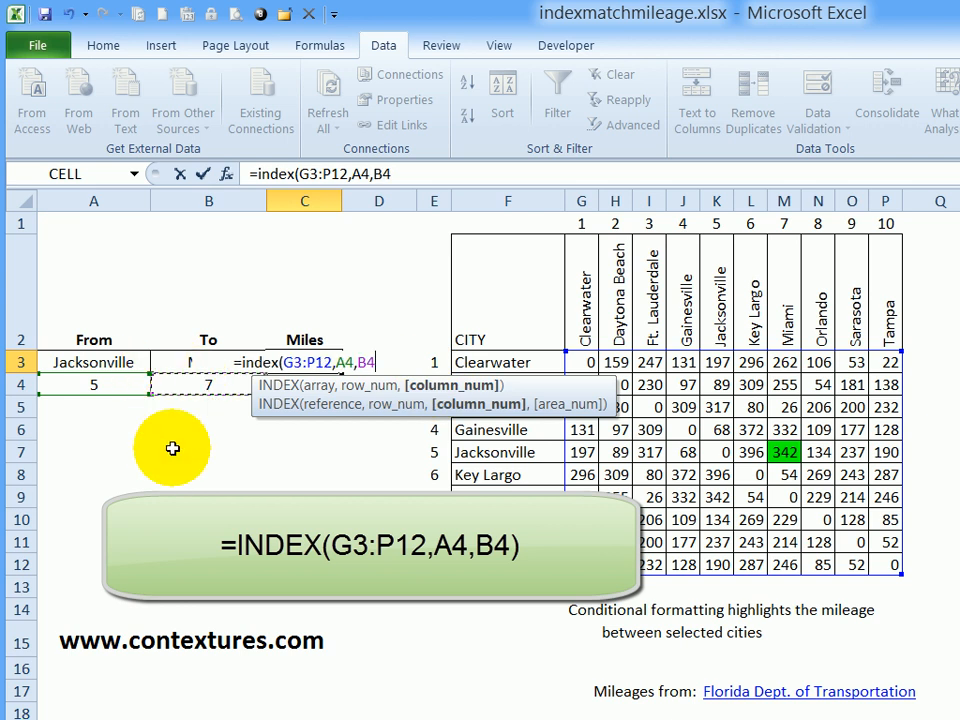
pyautogui.press('Return')
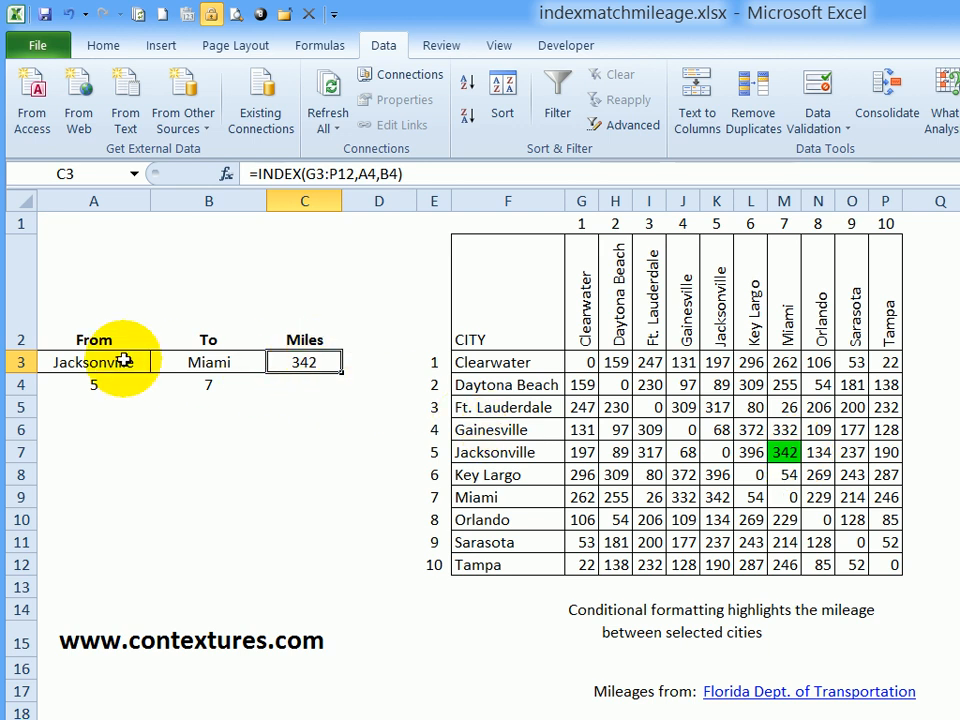
pyautogui.click(156, 362)
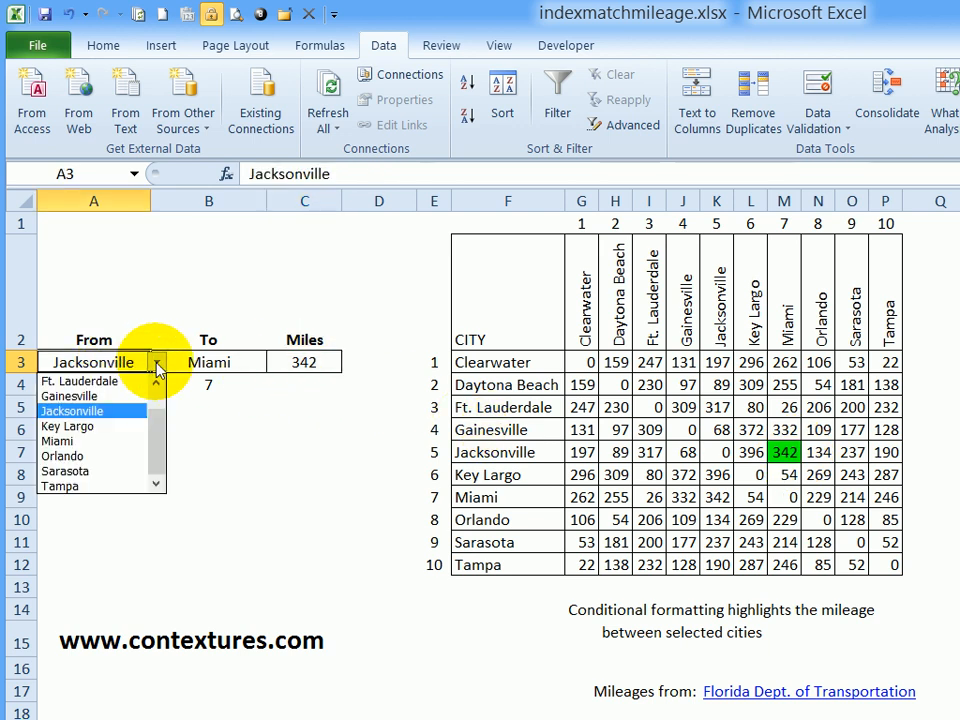
# - Switch From to Tampa so Miles shows 246, then reveal the INDEX formula's references in C3
pyautogui.click(66, 486)
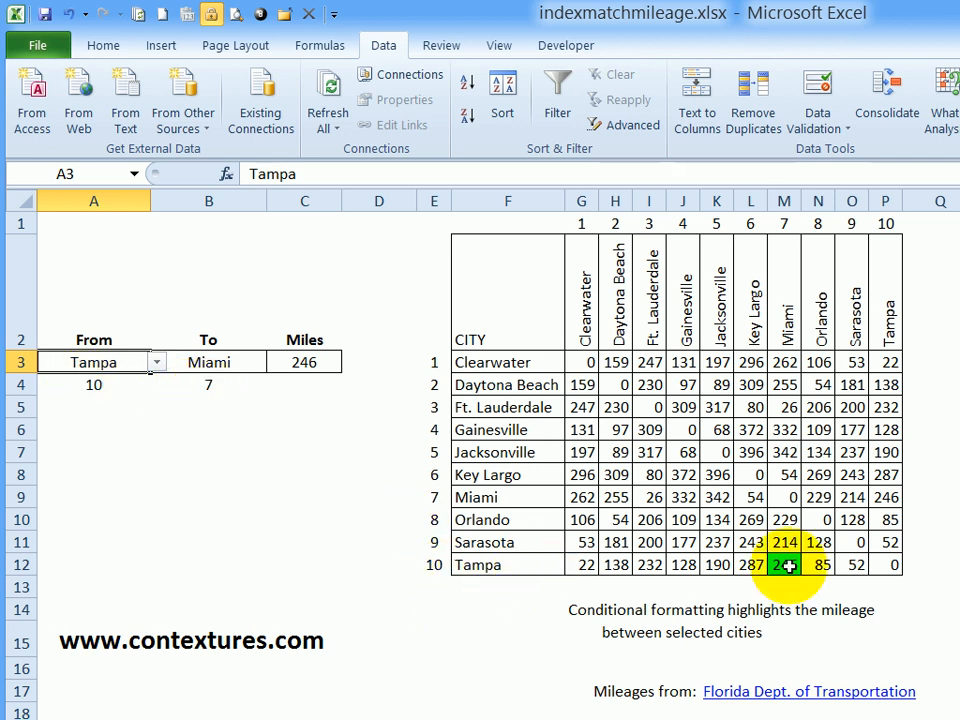
pyautogui.moveTo(450, 444)
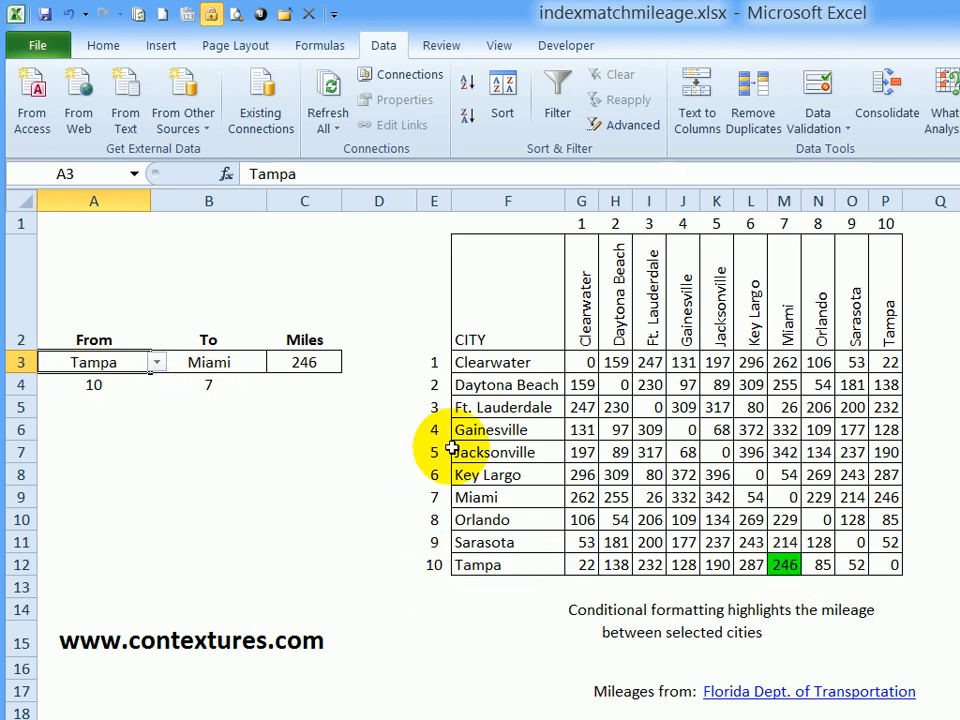
pyautogui.click(304, 362)
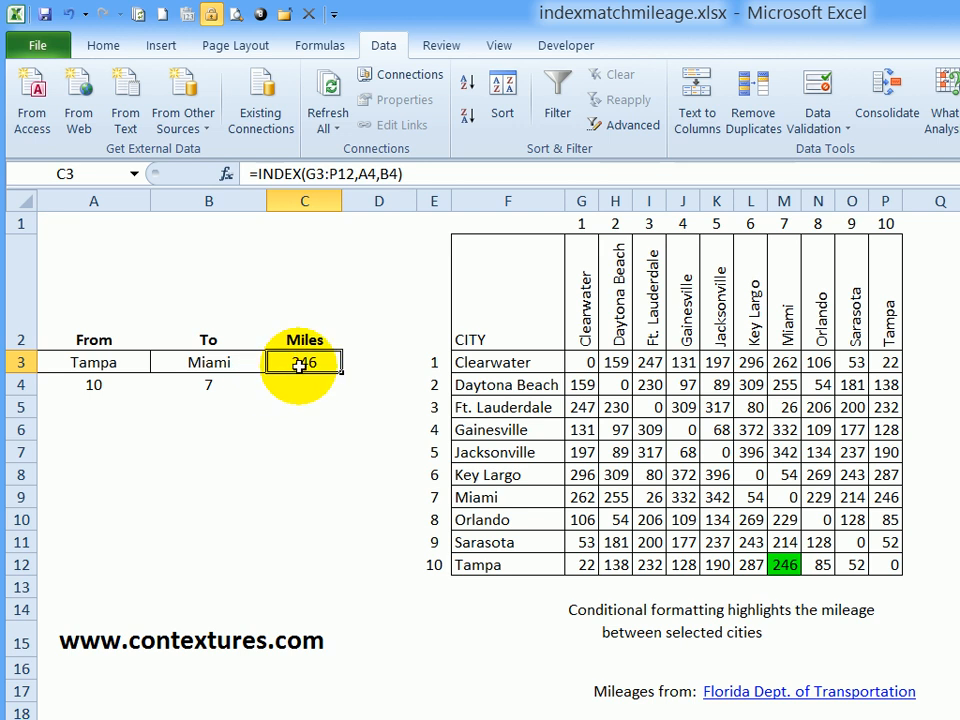
pyautogui.doubleClick(304, 362)
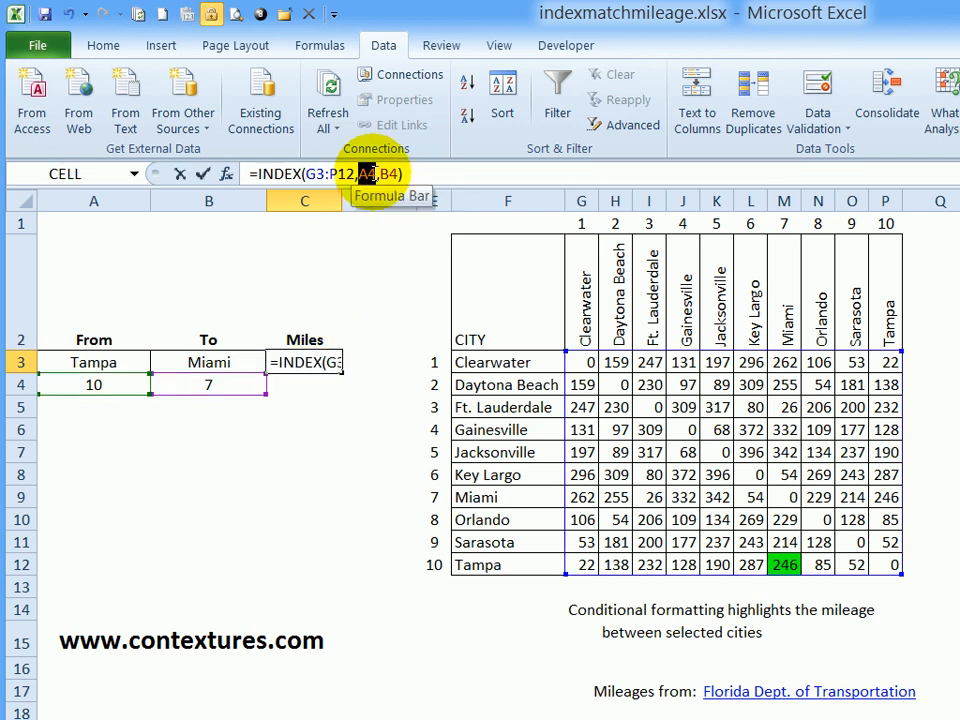